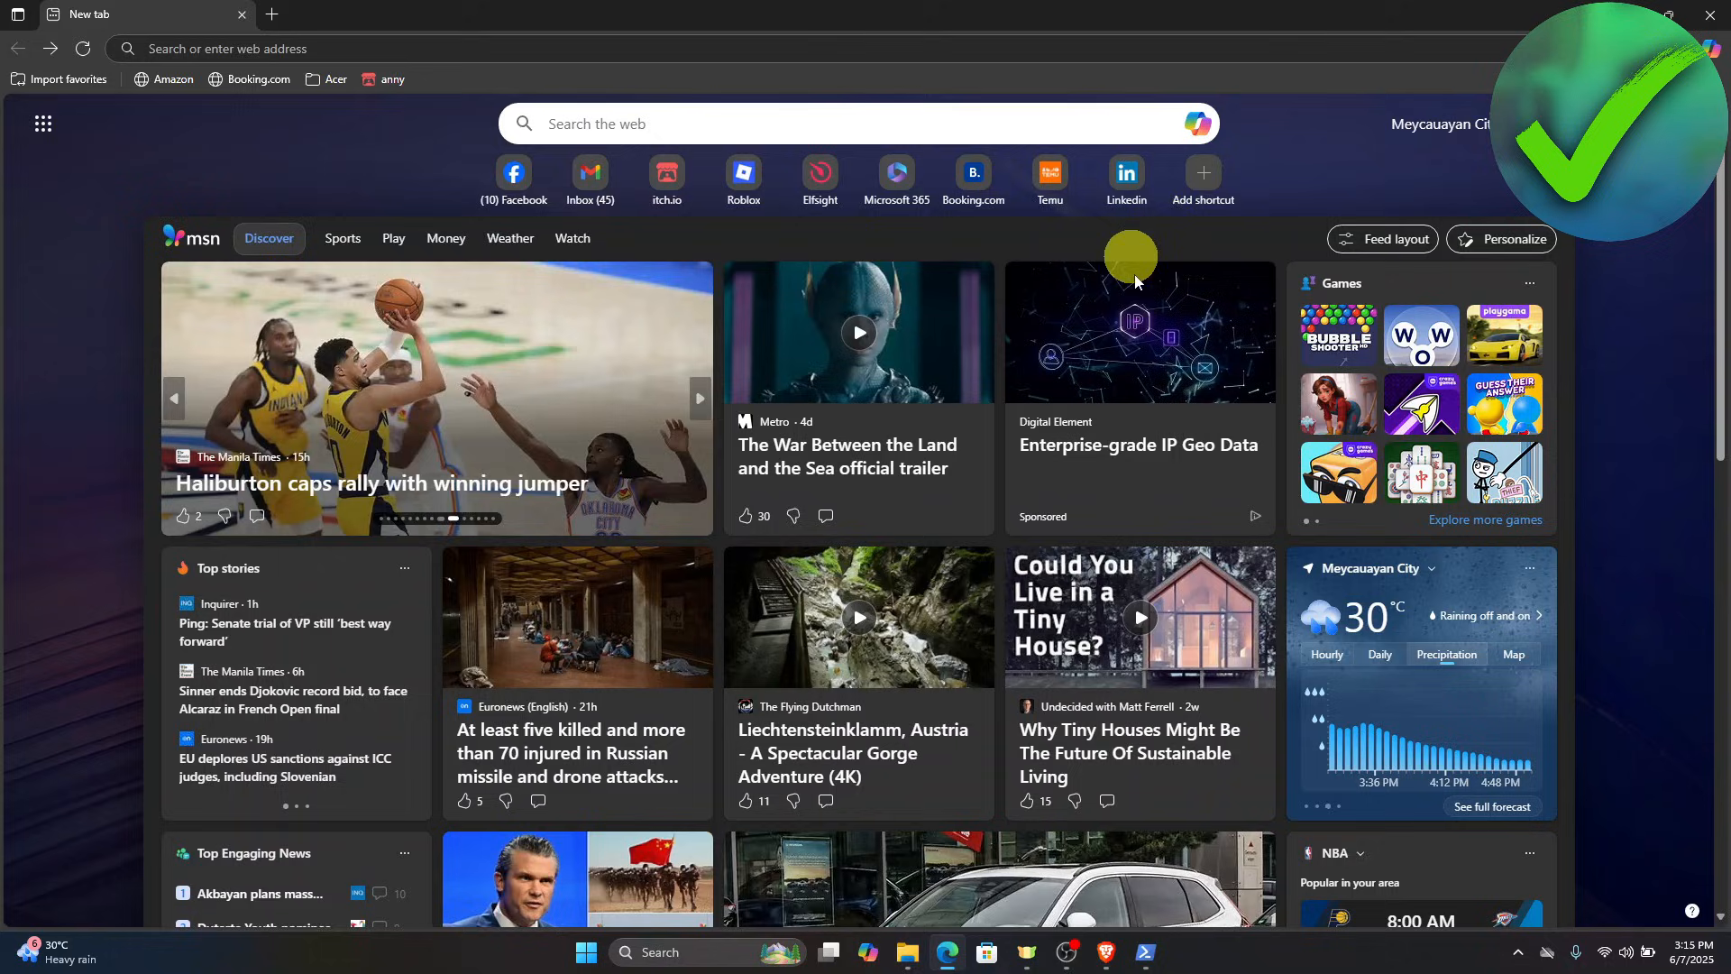
pyautogui.moveTo(1303, 125)
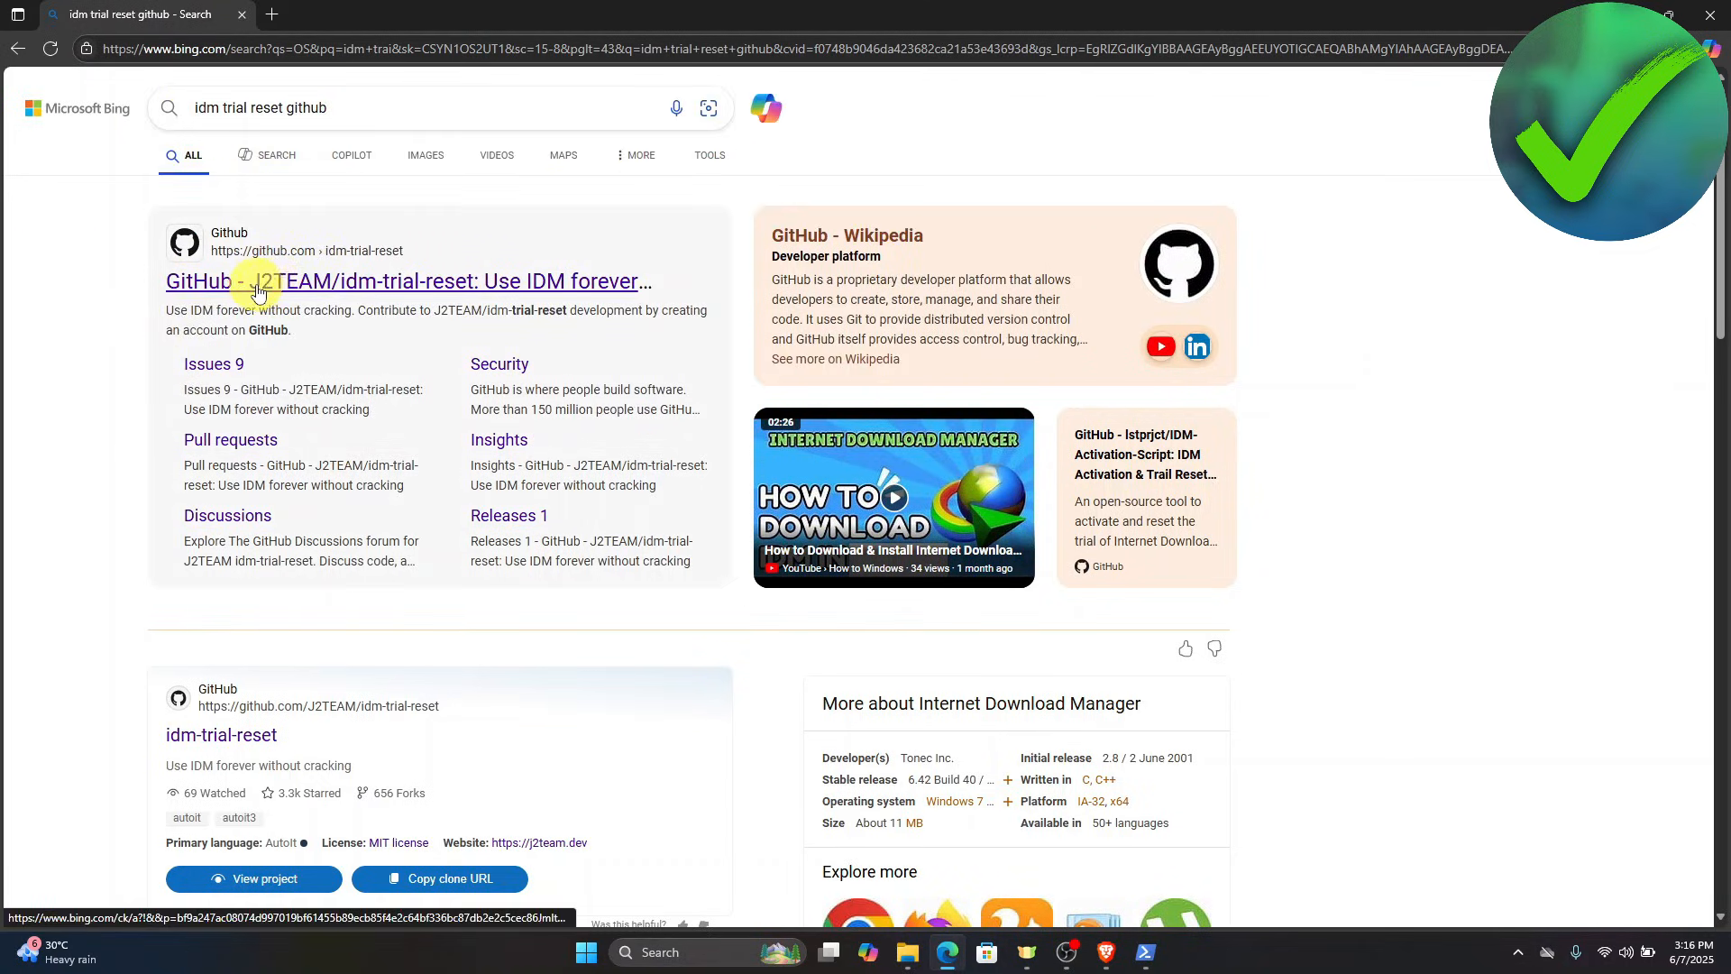
# - Go from the J2TEAM/idm-trial-reset repo README's Download link to the v1.0.0 release page
pyautogui.click(254, 280)
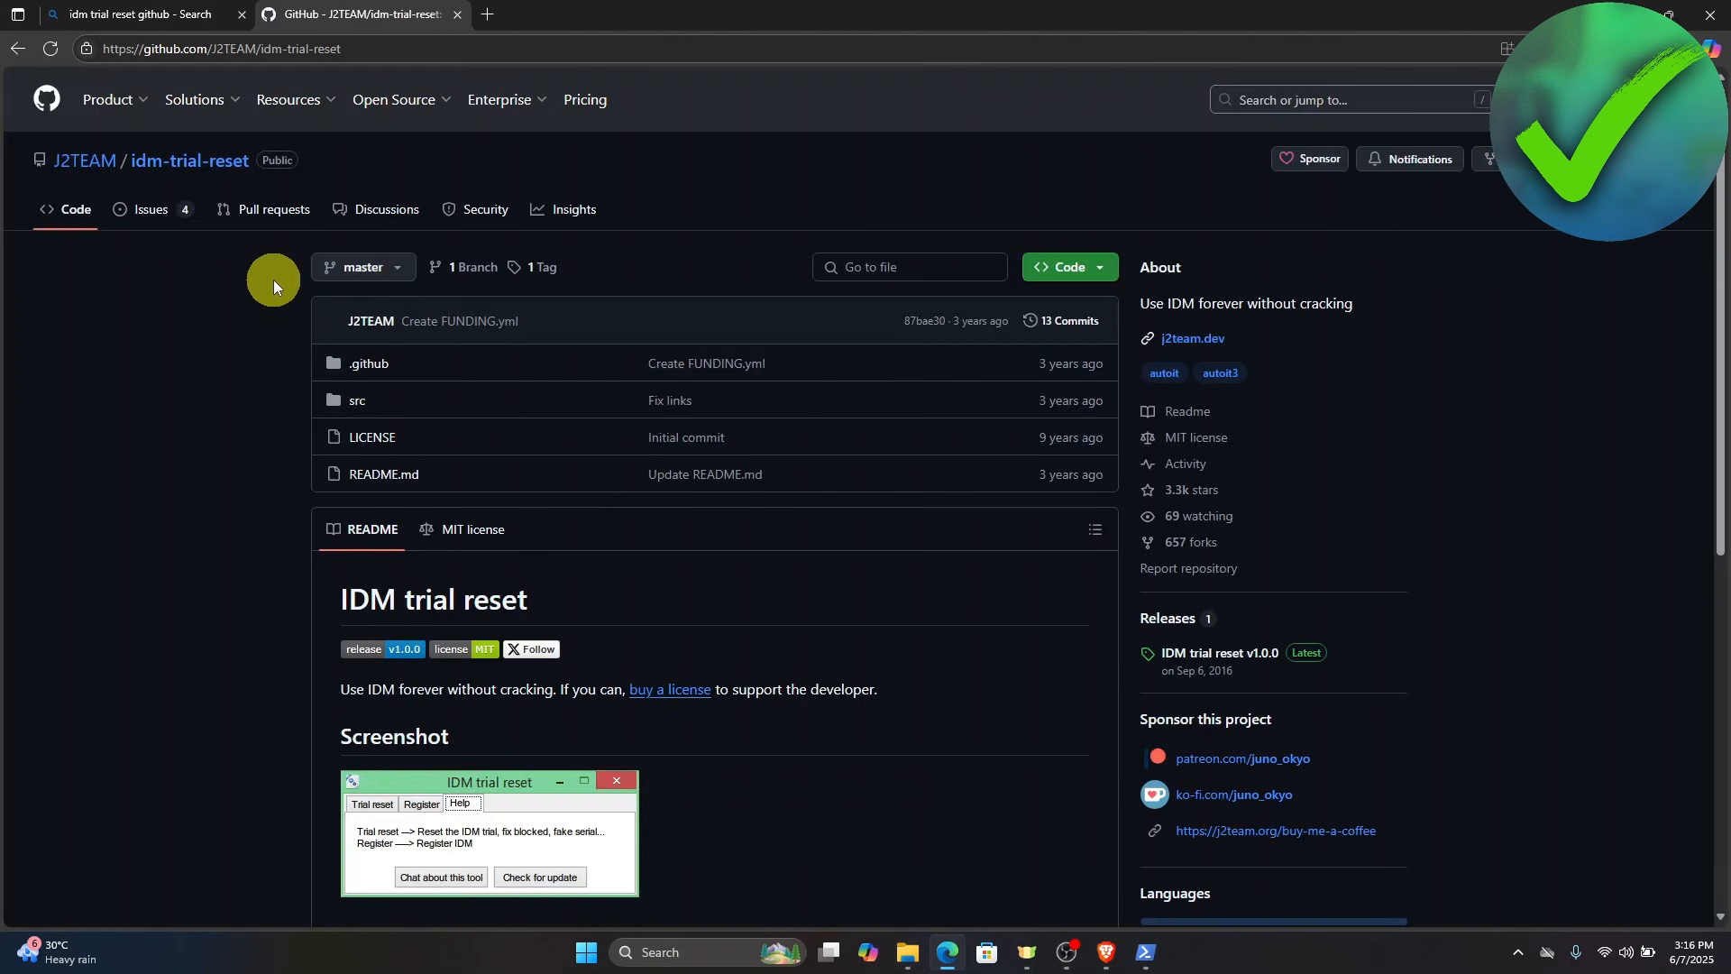
pyautogui.click(372, 807)
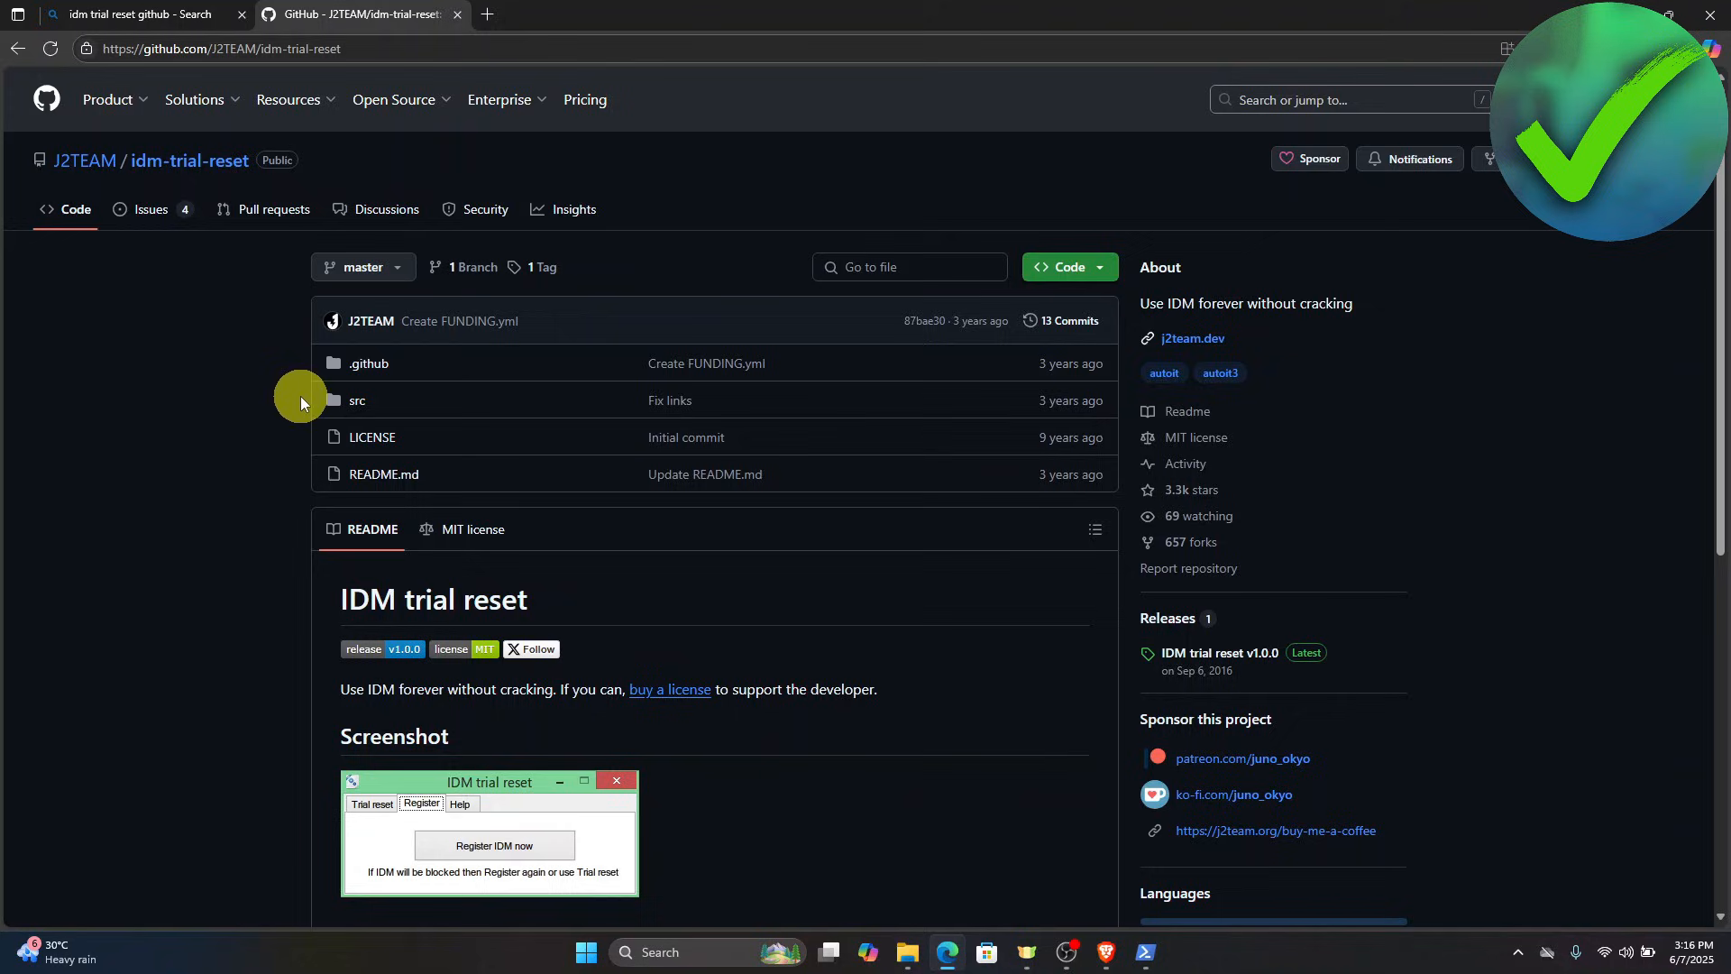
pyautogui.scroll(-3)
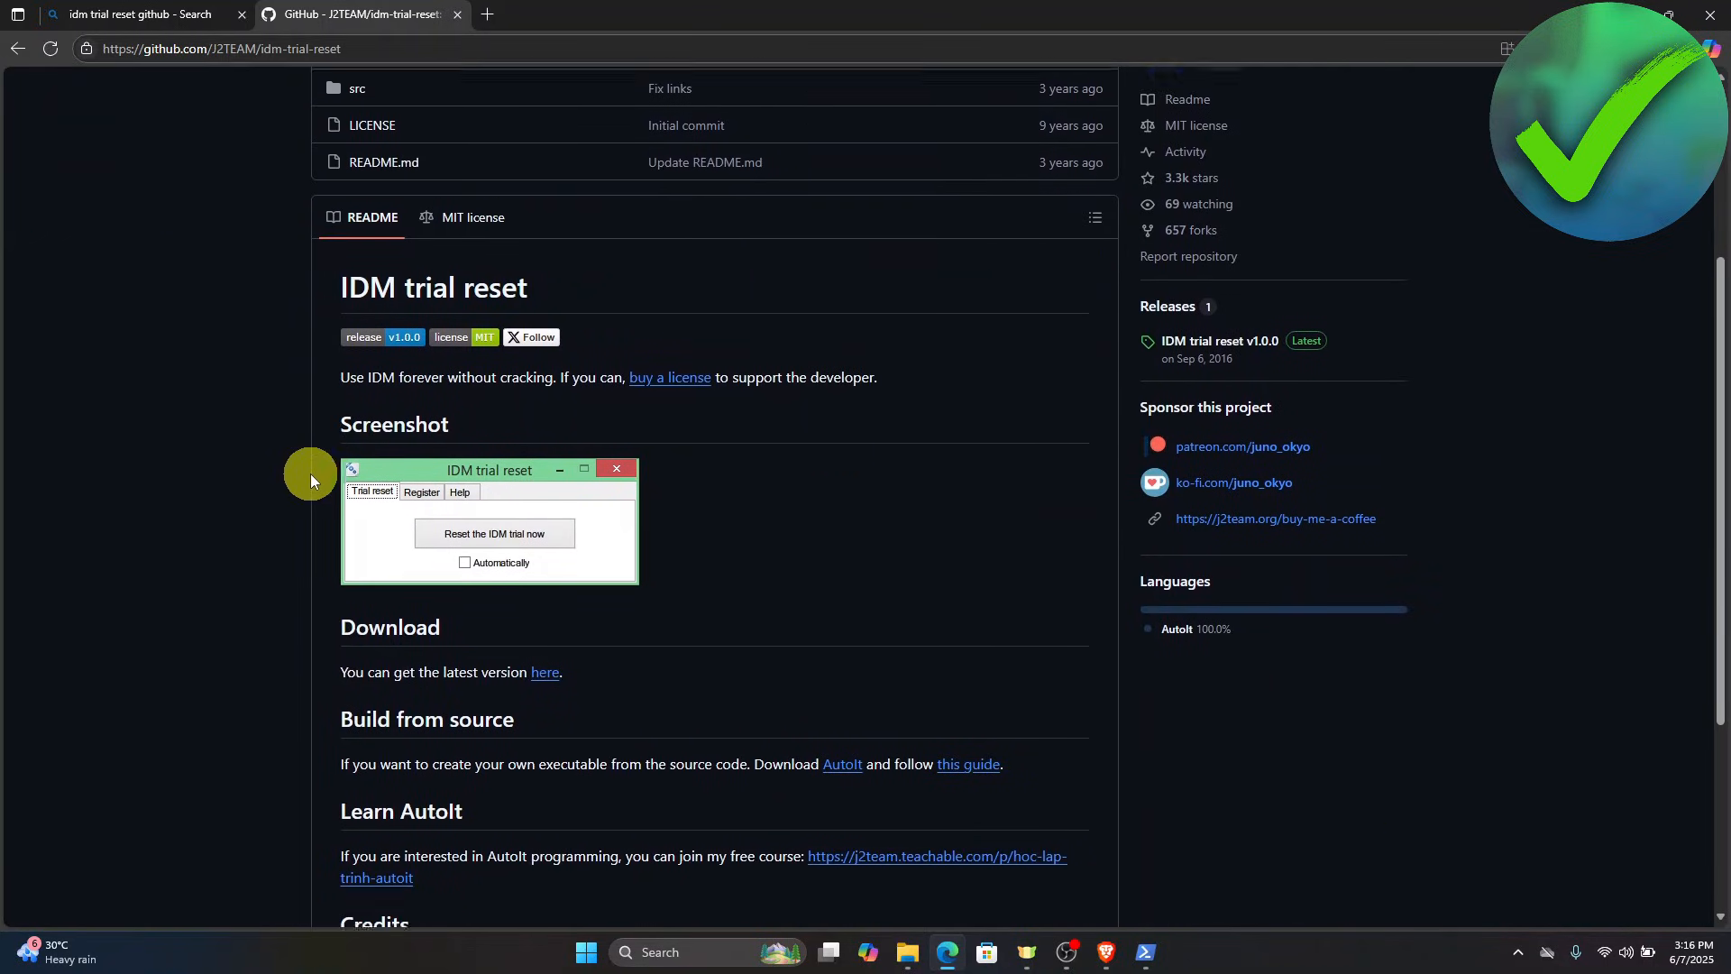
pyautogui.scroll(-3)
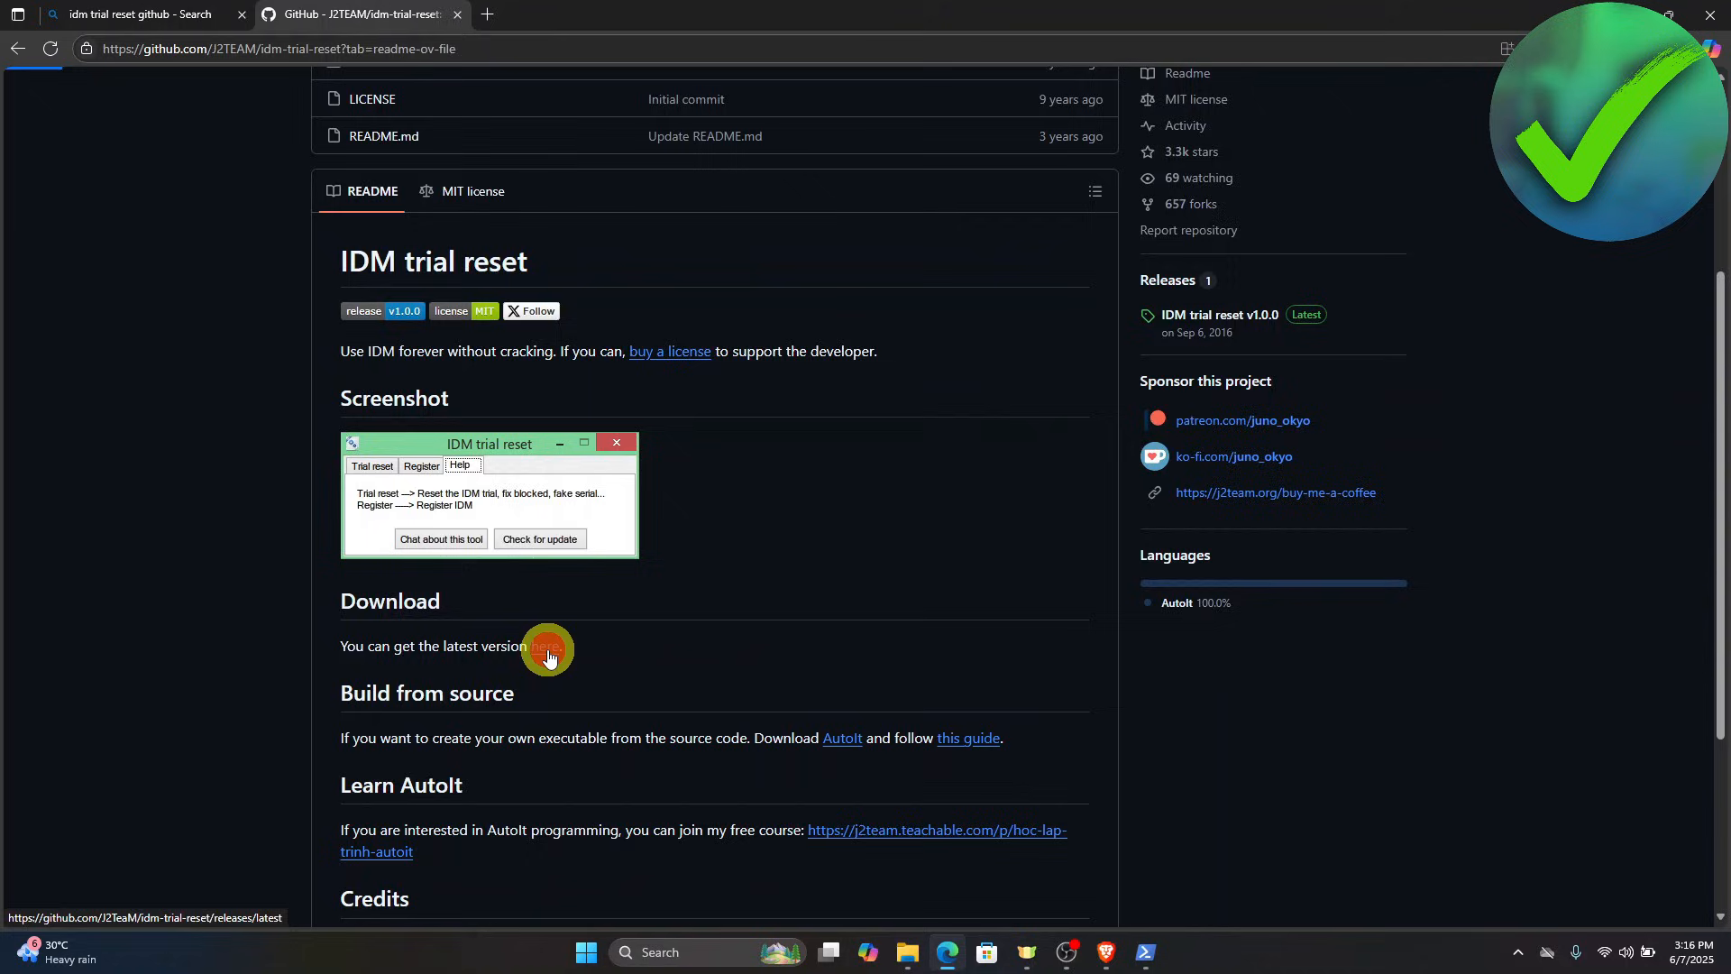
pyautogui.click(546, 645)
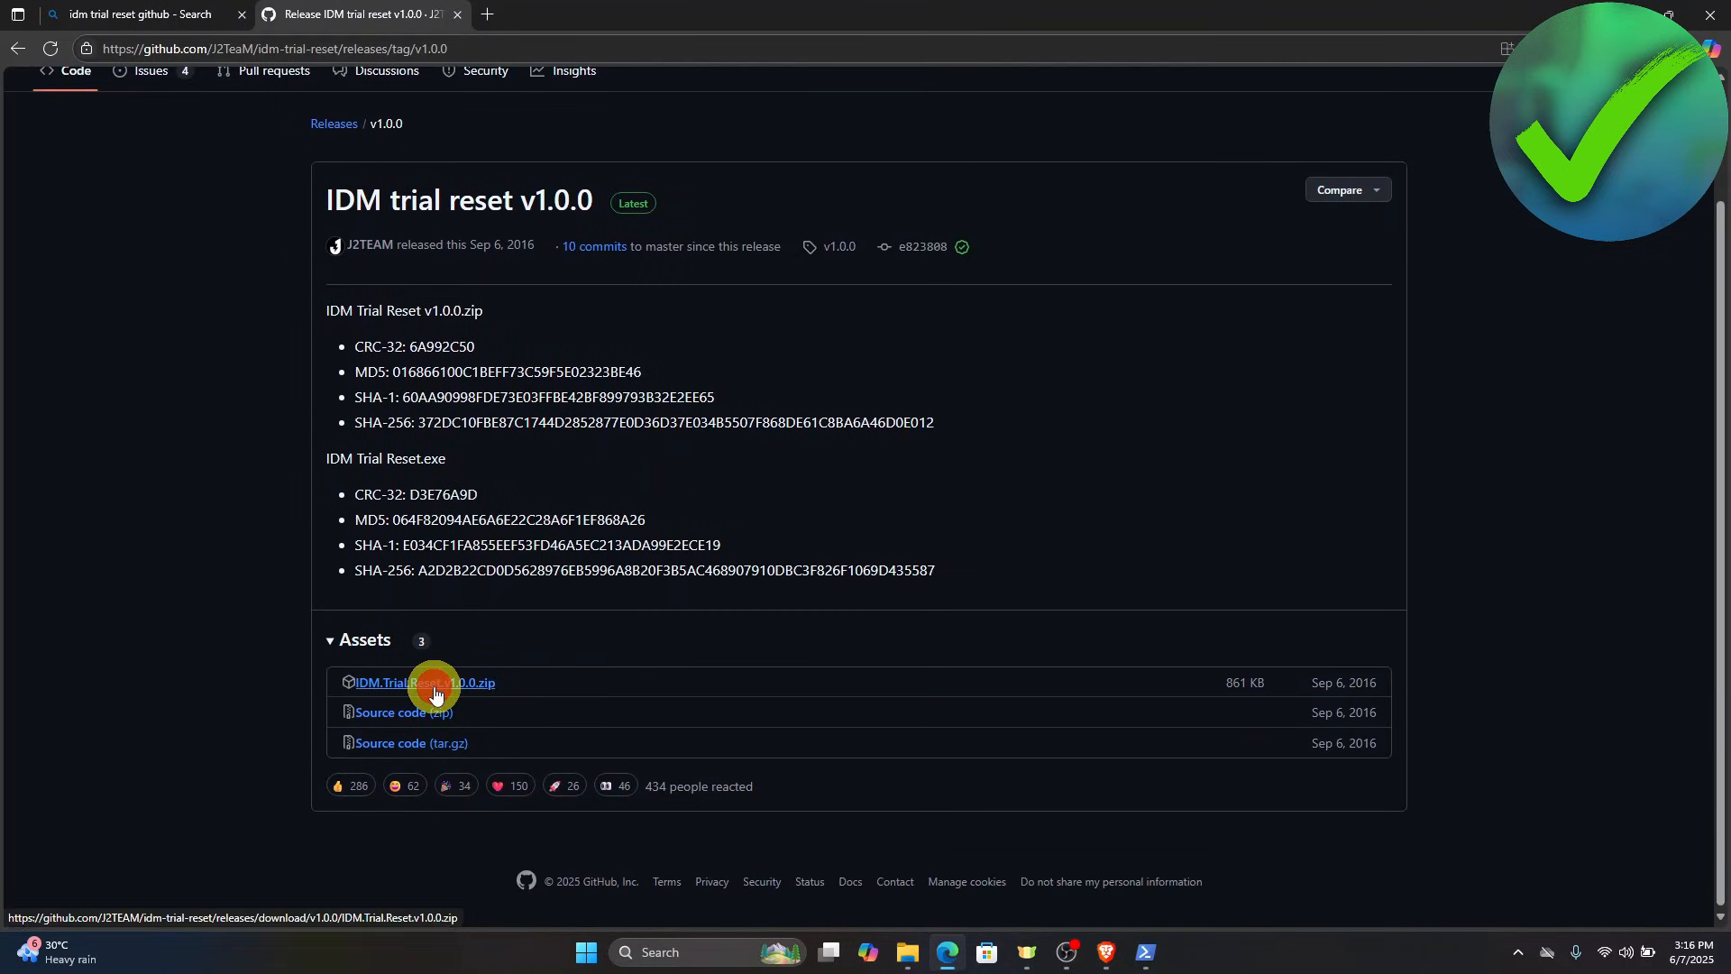
# - Download IDM.Trial.Reset.v1.0.0.zip and show it in its Compressed downloads folder via IDM
pyautogui.click(424, 681)
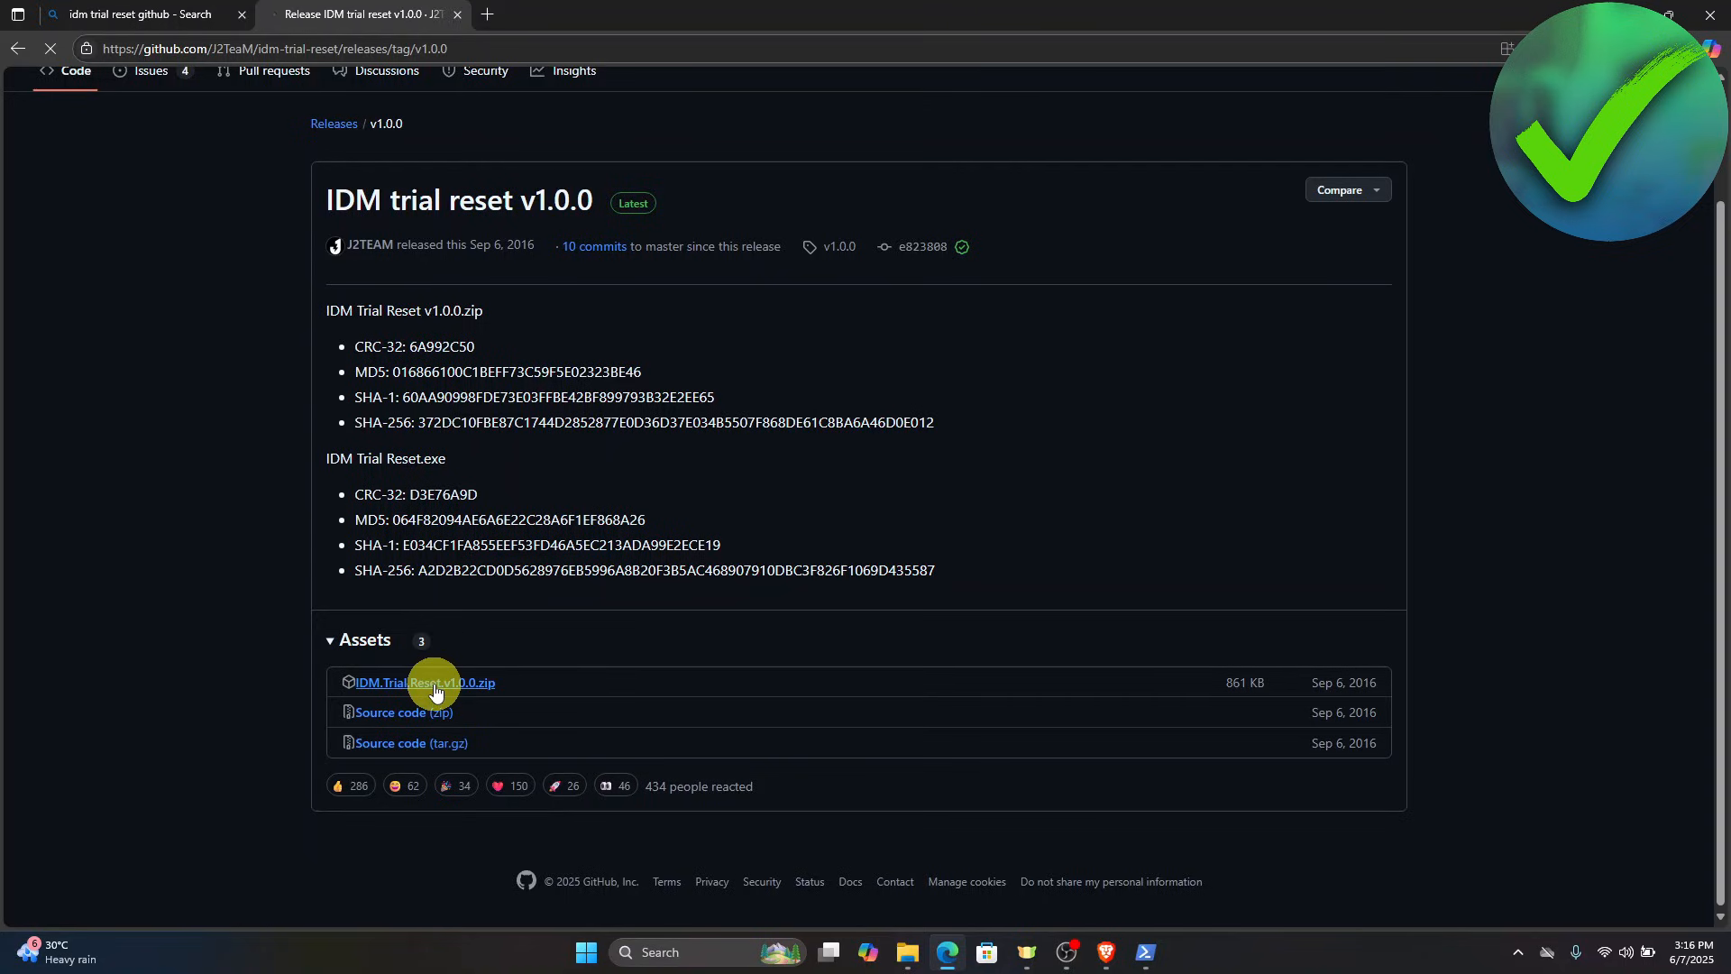
pyautogui.click(423, 682)
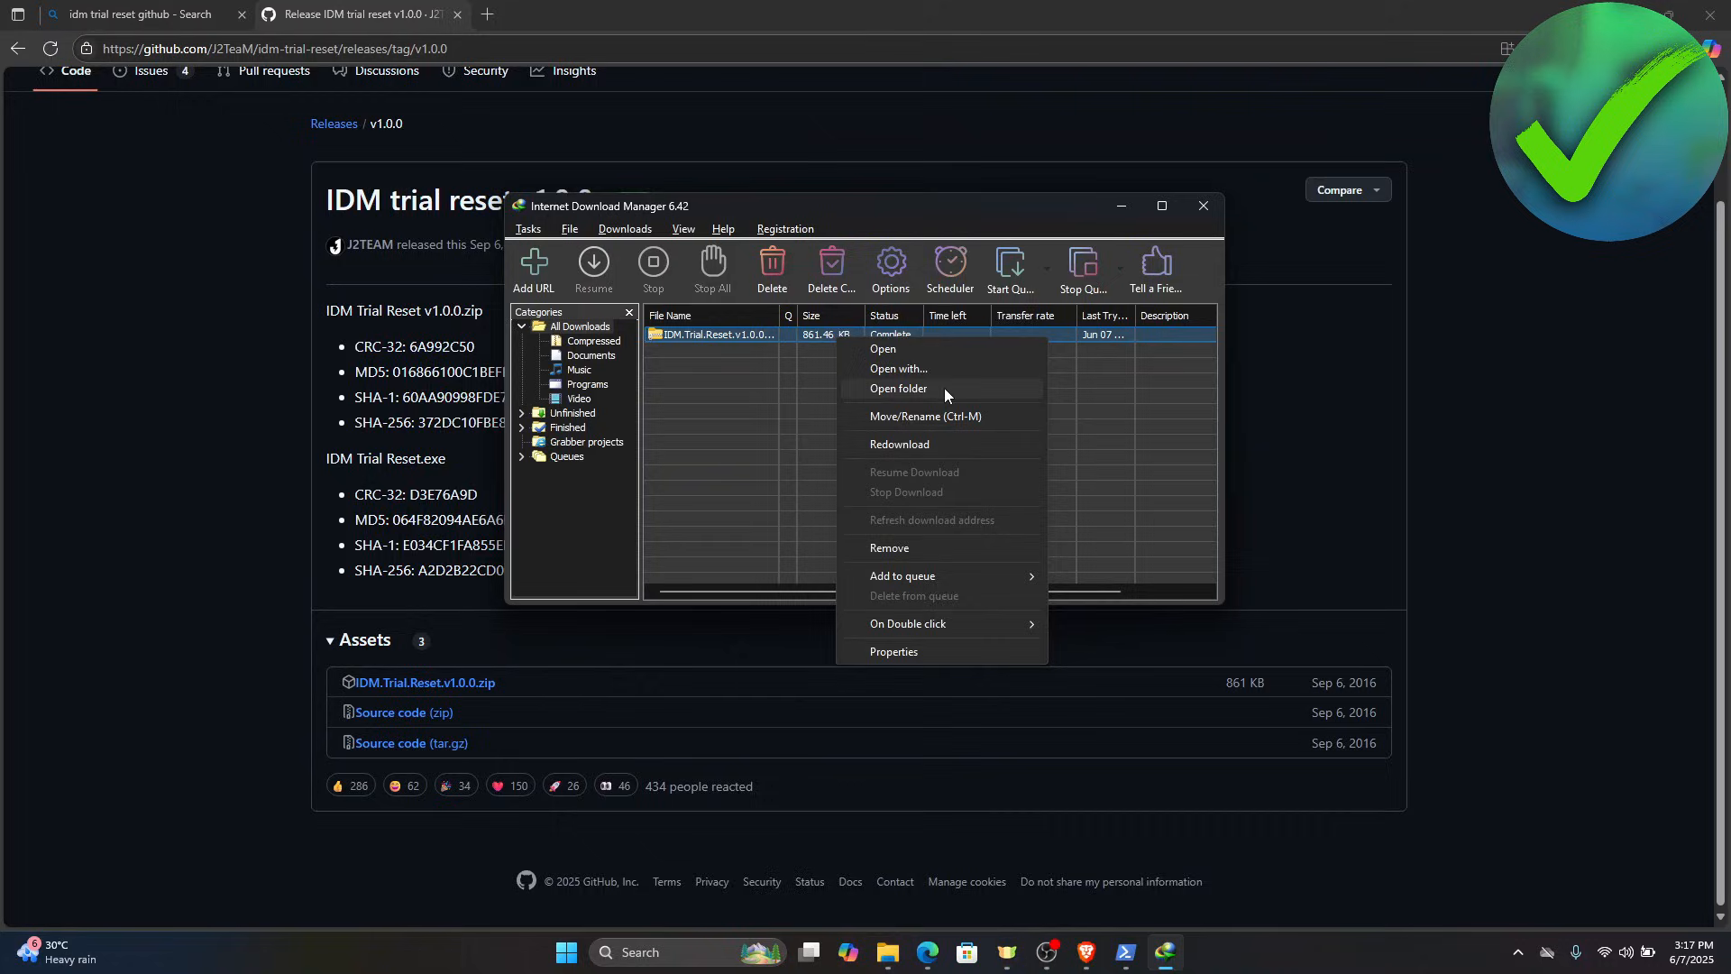
pyautogui.click(899, 388)
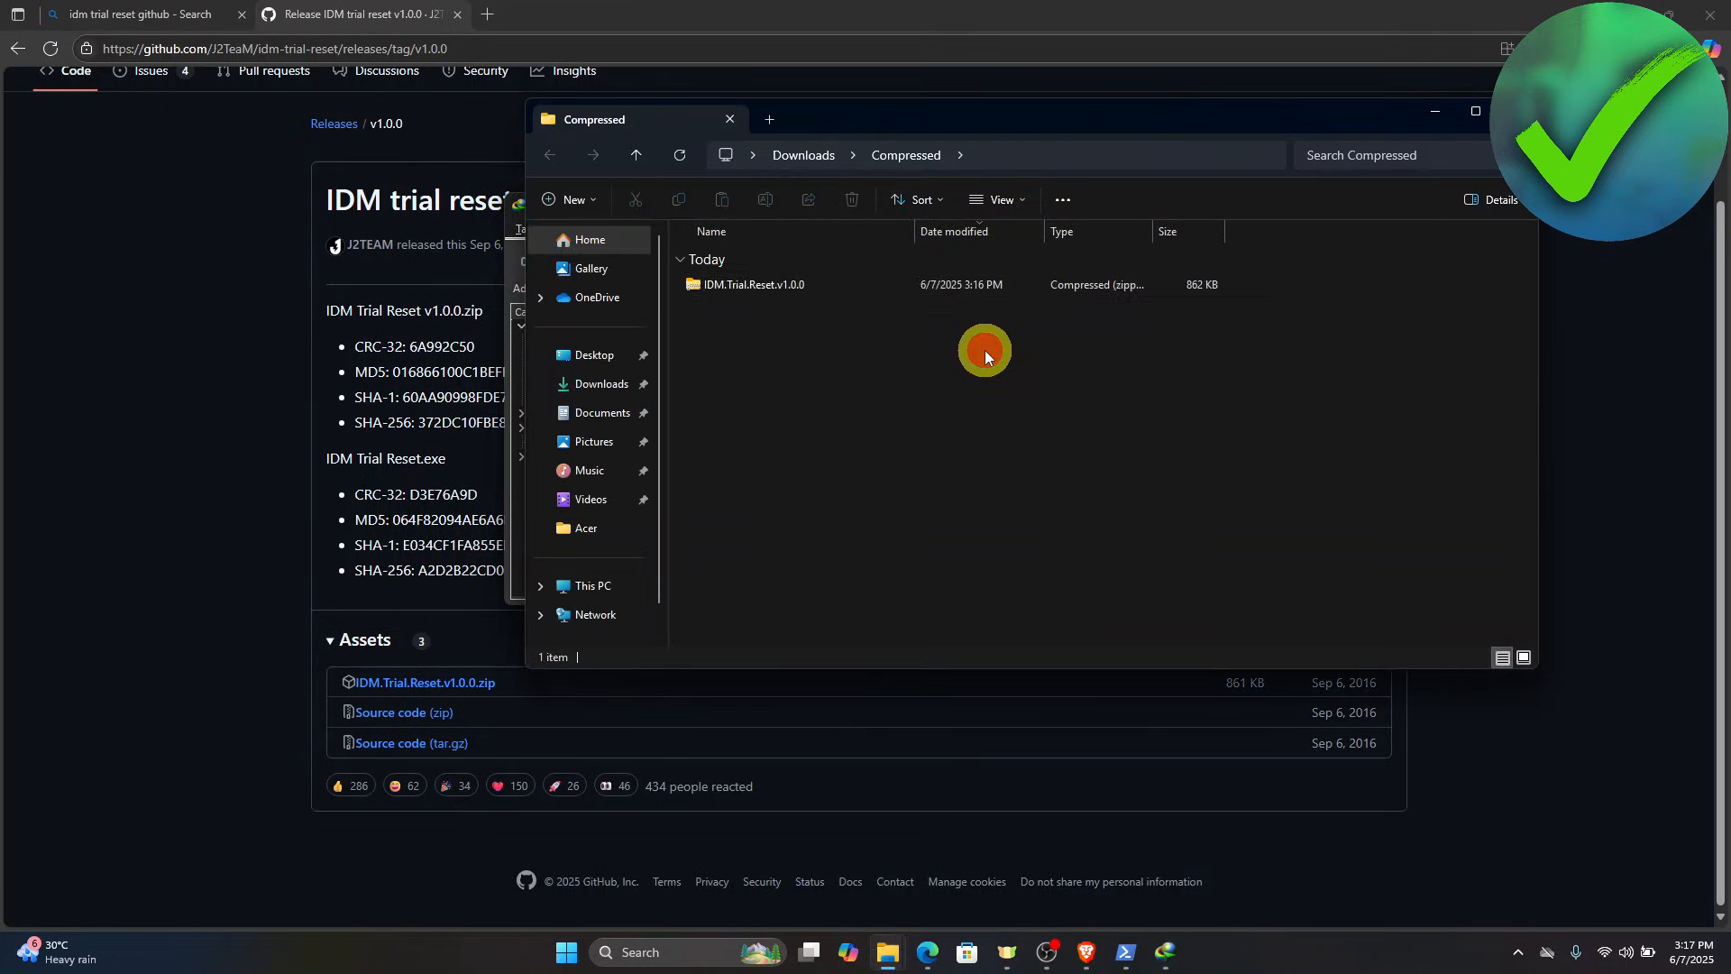
# - Extract the zip into the IDM.Trial.Reset.v1.0.0 folder and launch IDM Trial Reset from it
pyautogui.click(753, 284)
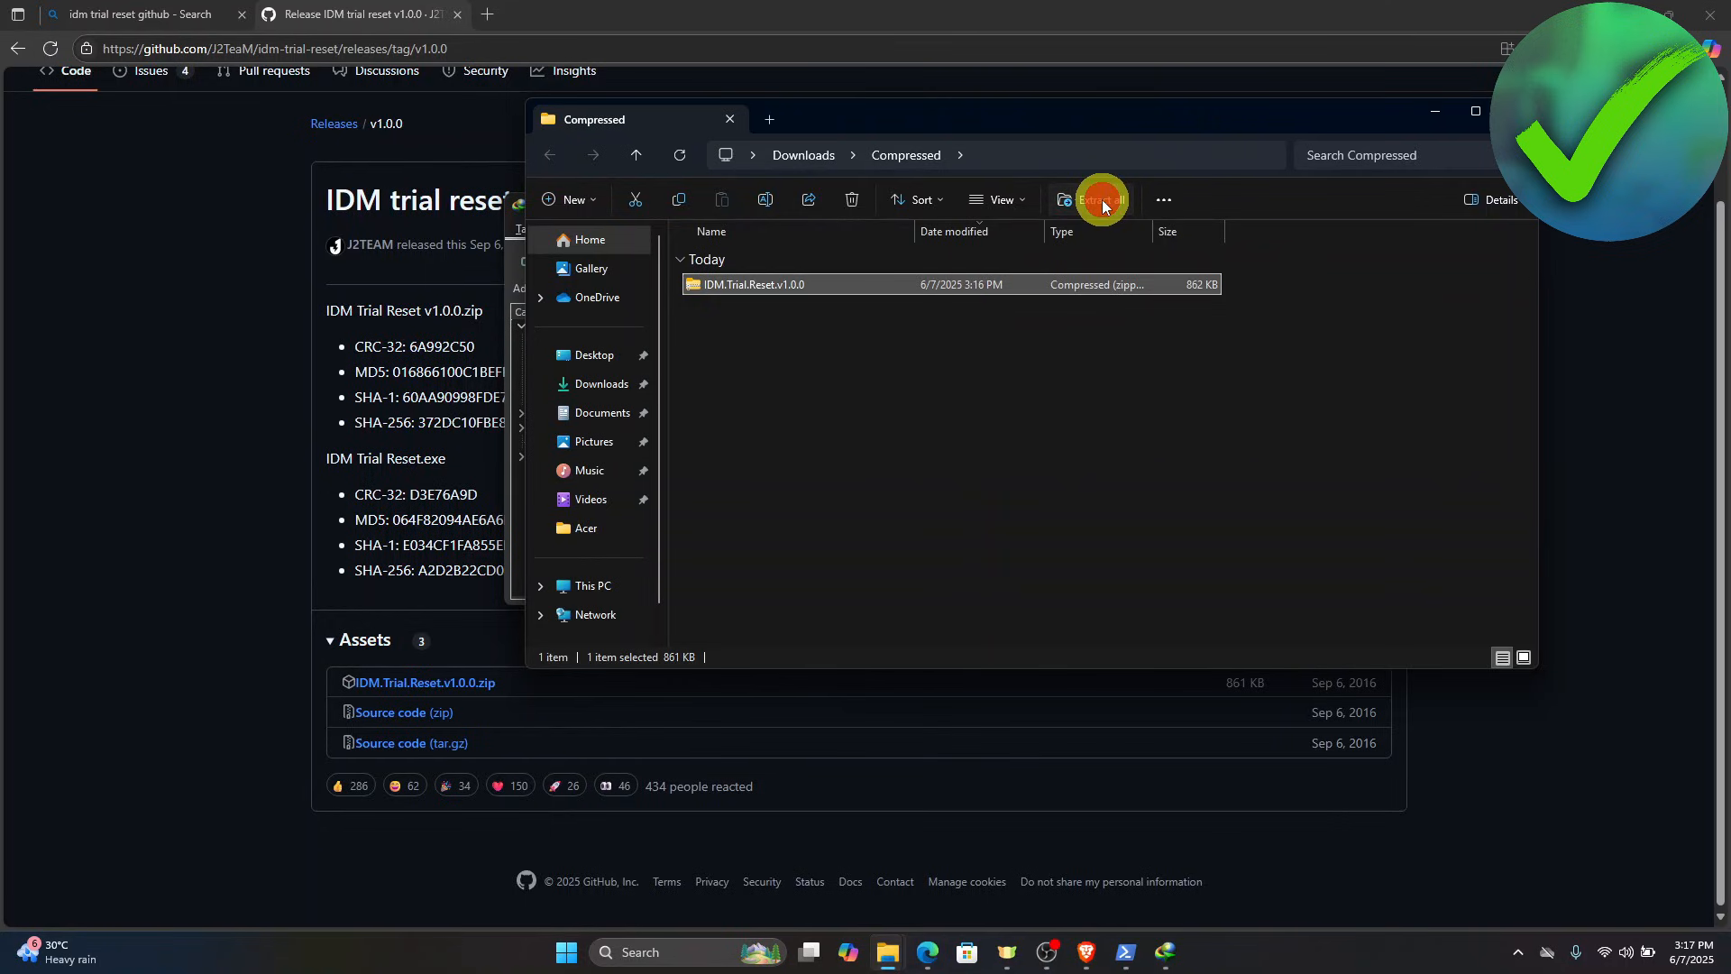
pyautogui.click(1093, 200)
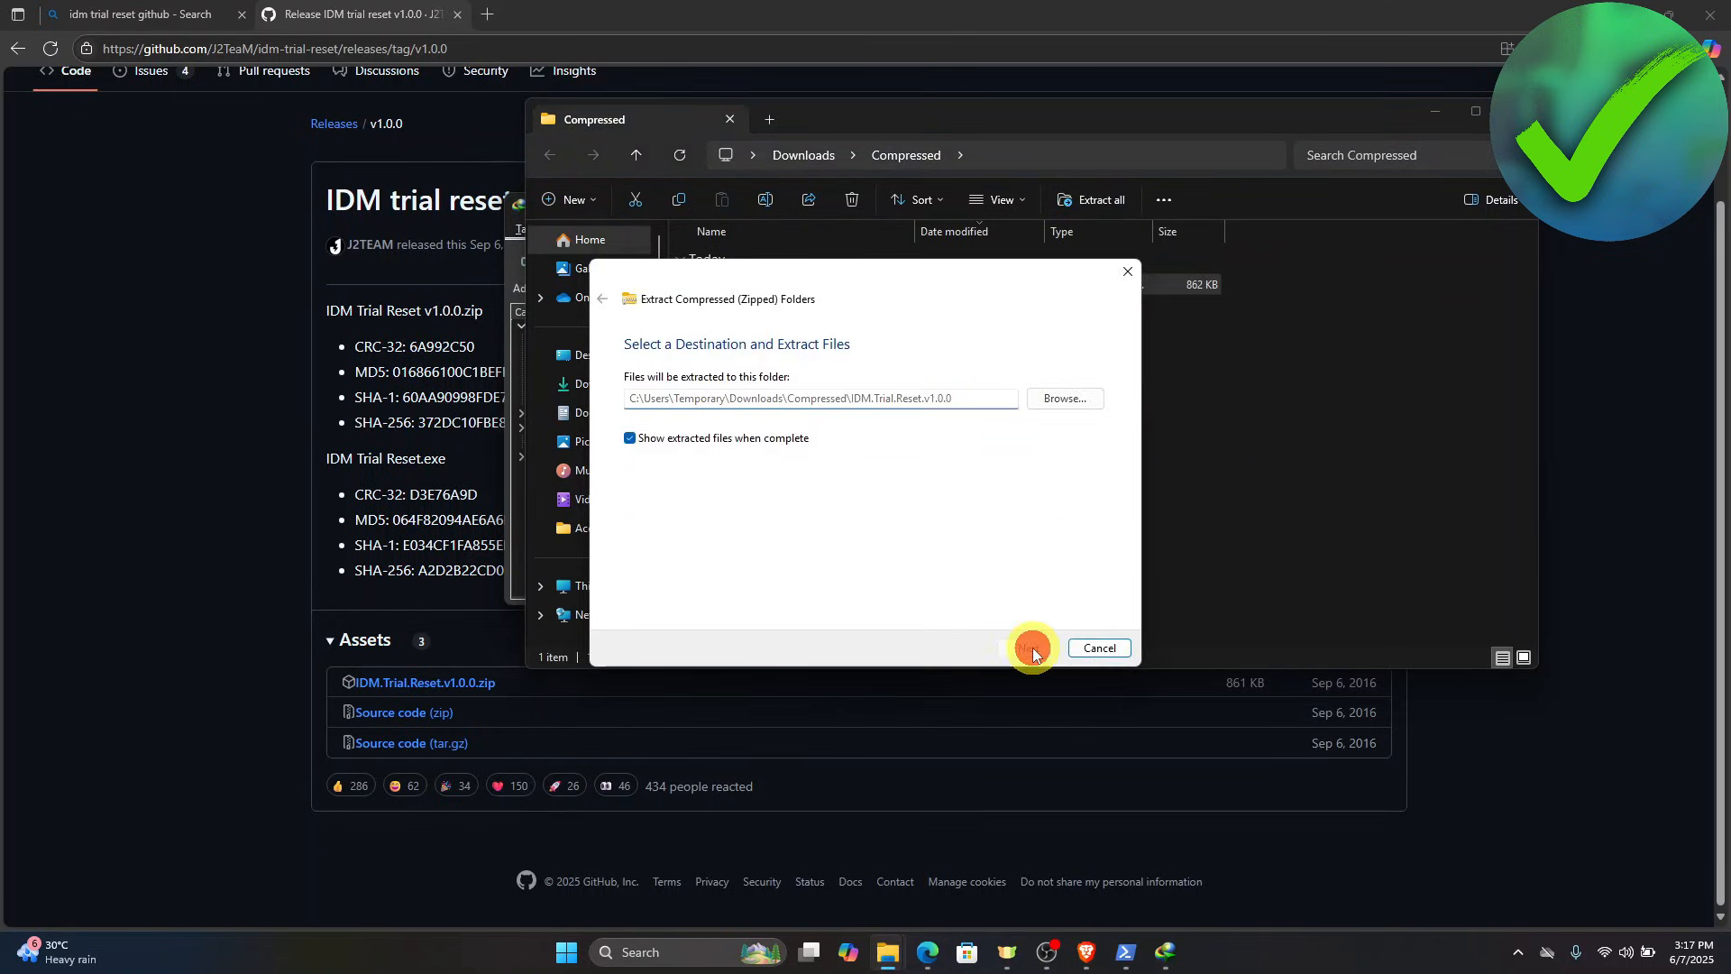
pyautogui.click(1031, 647)
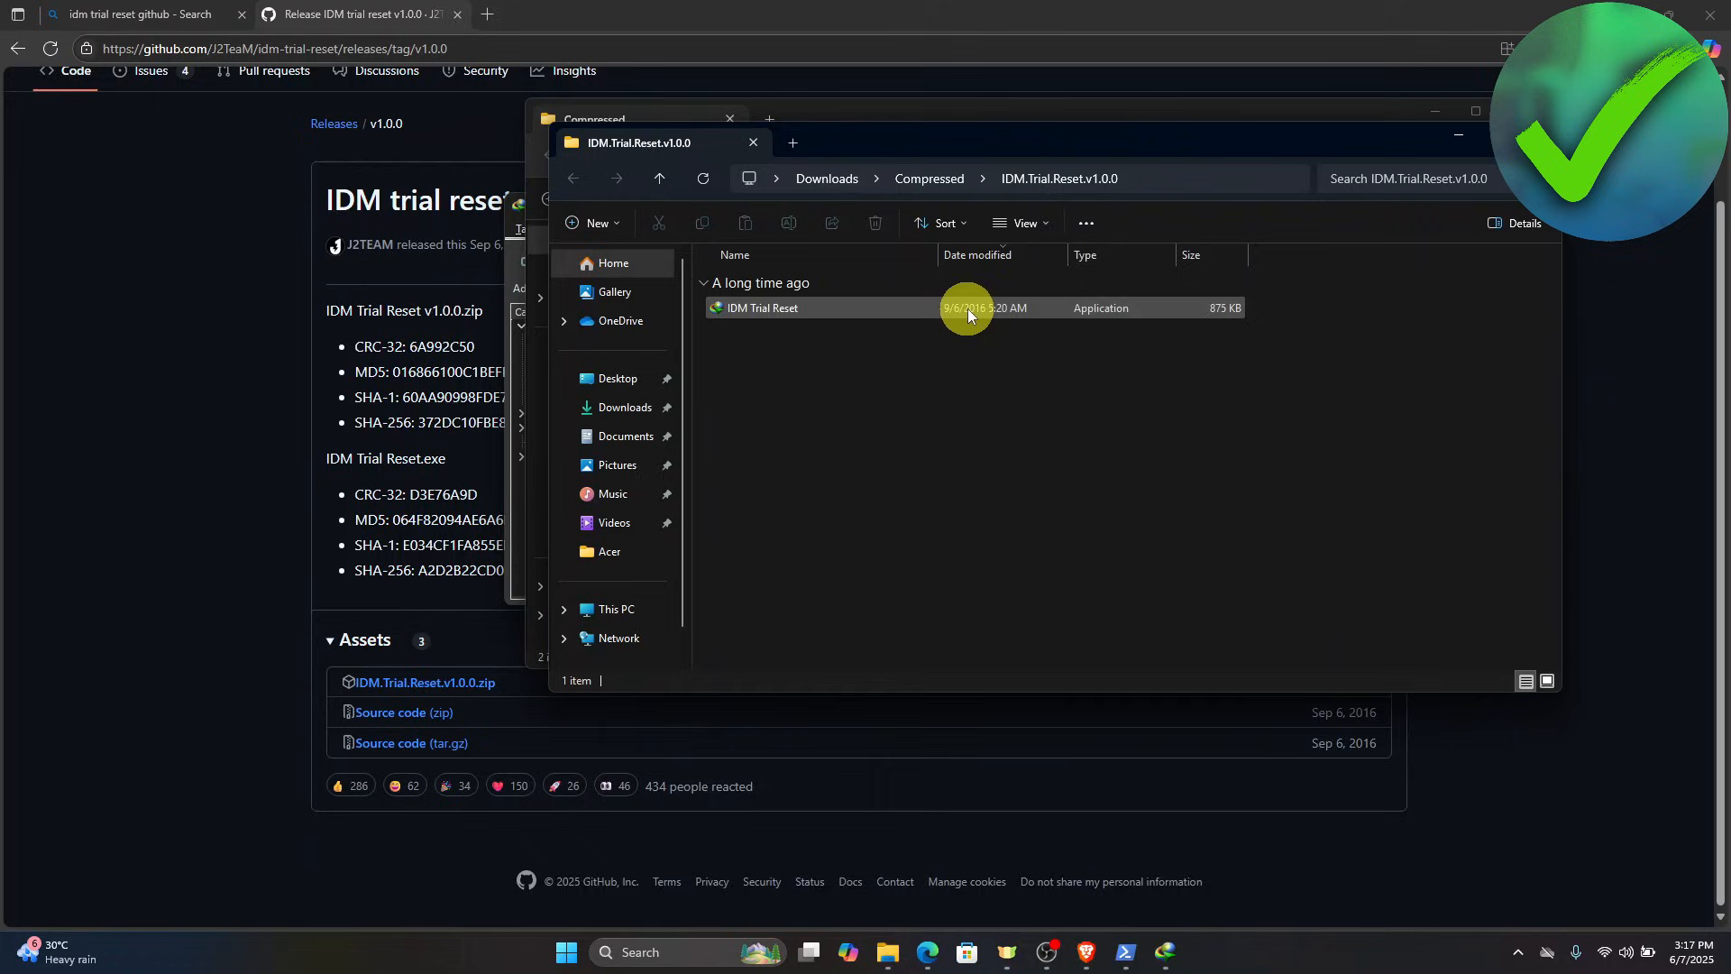
pyautogui.doubleClick(762, 308)
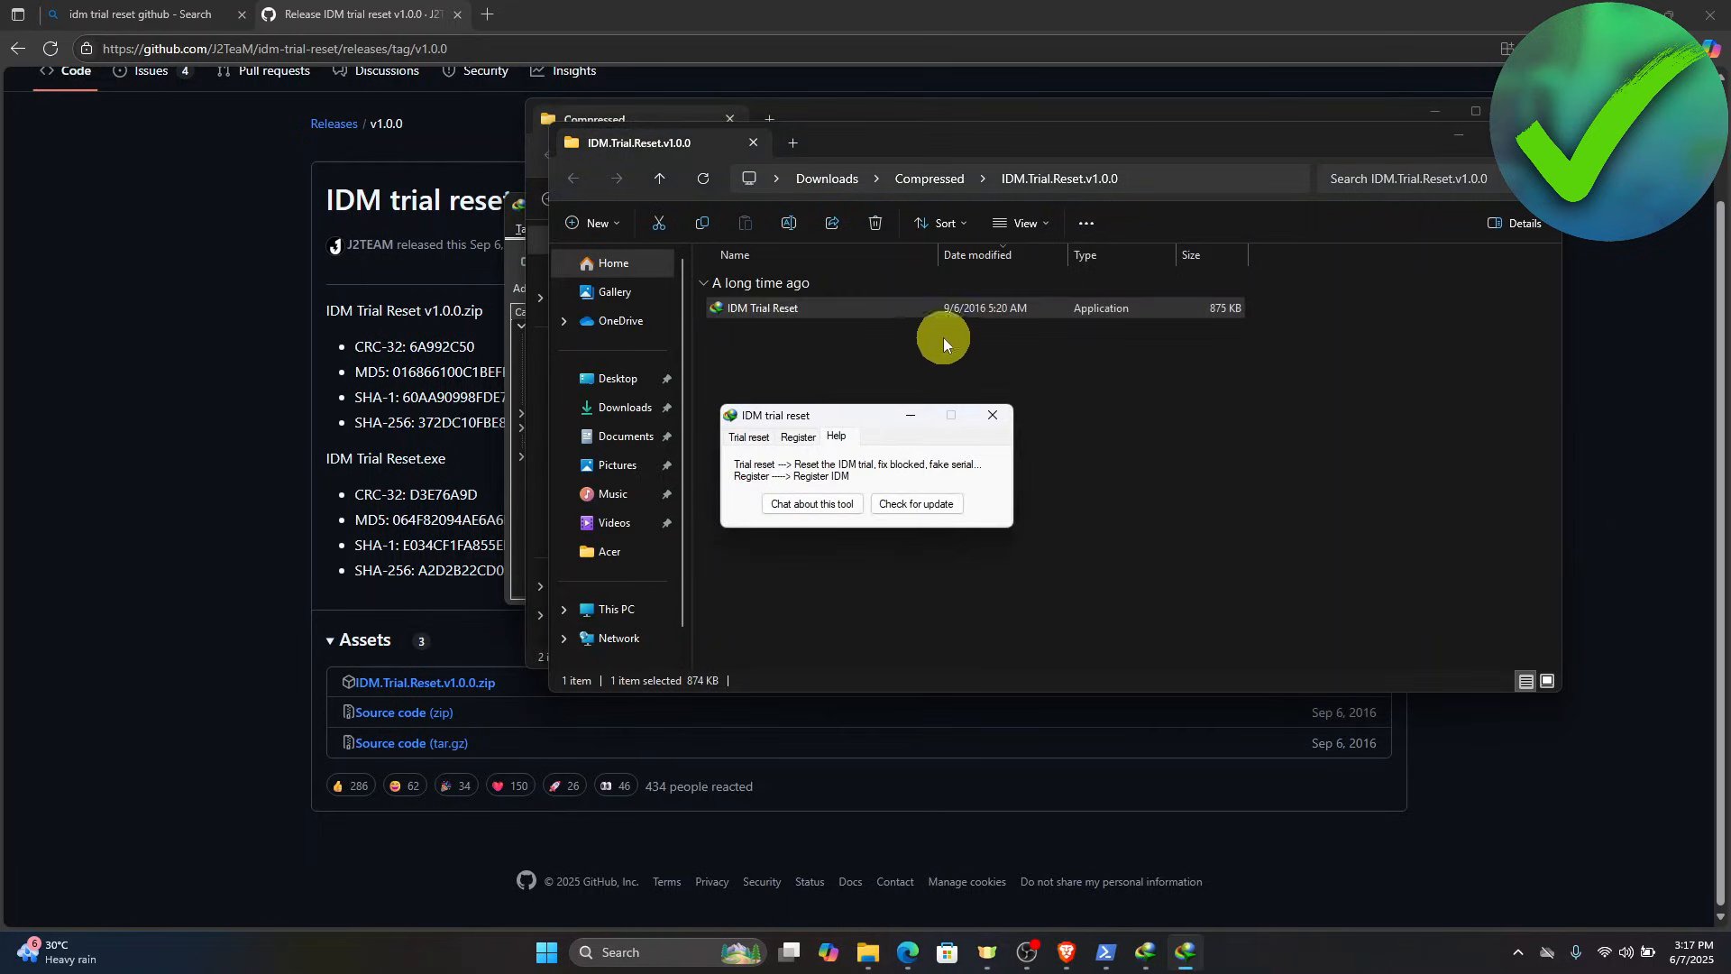
# - On the Trial reset tab, enable 'Automatically' so the reset begins with its wait message
pyautogui.click(747, 436)
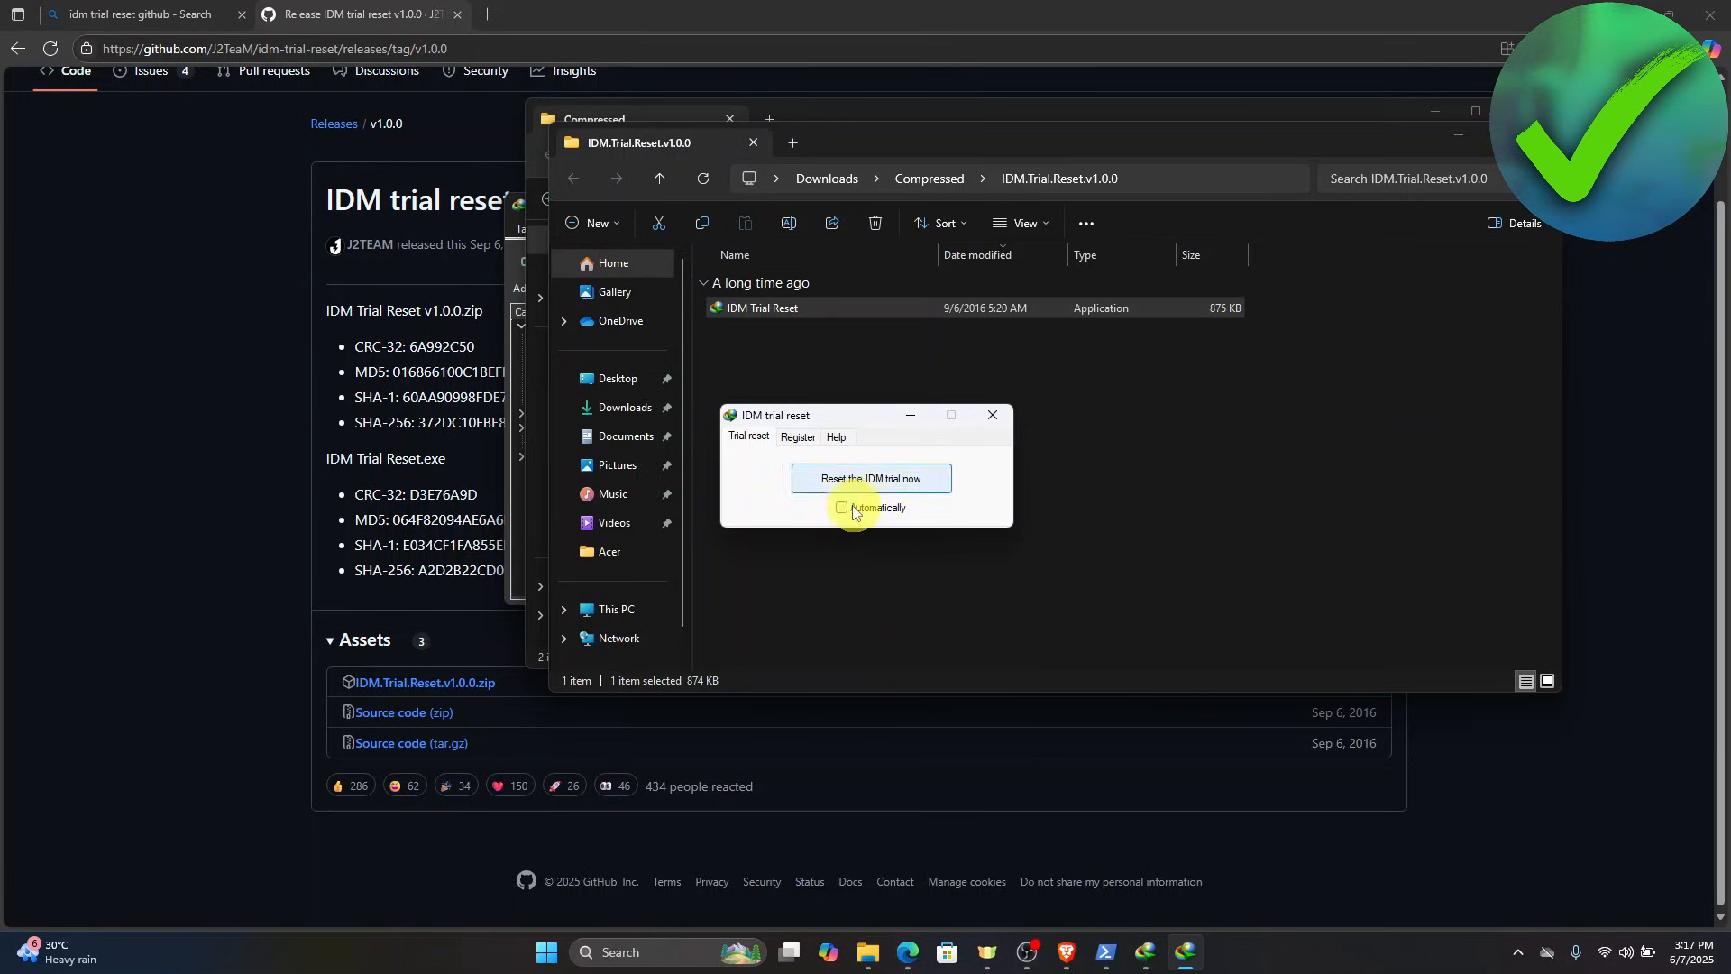
pyautogui.click(841, 506)
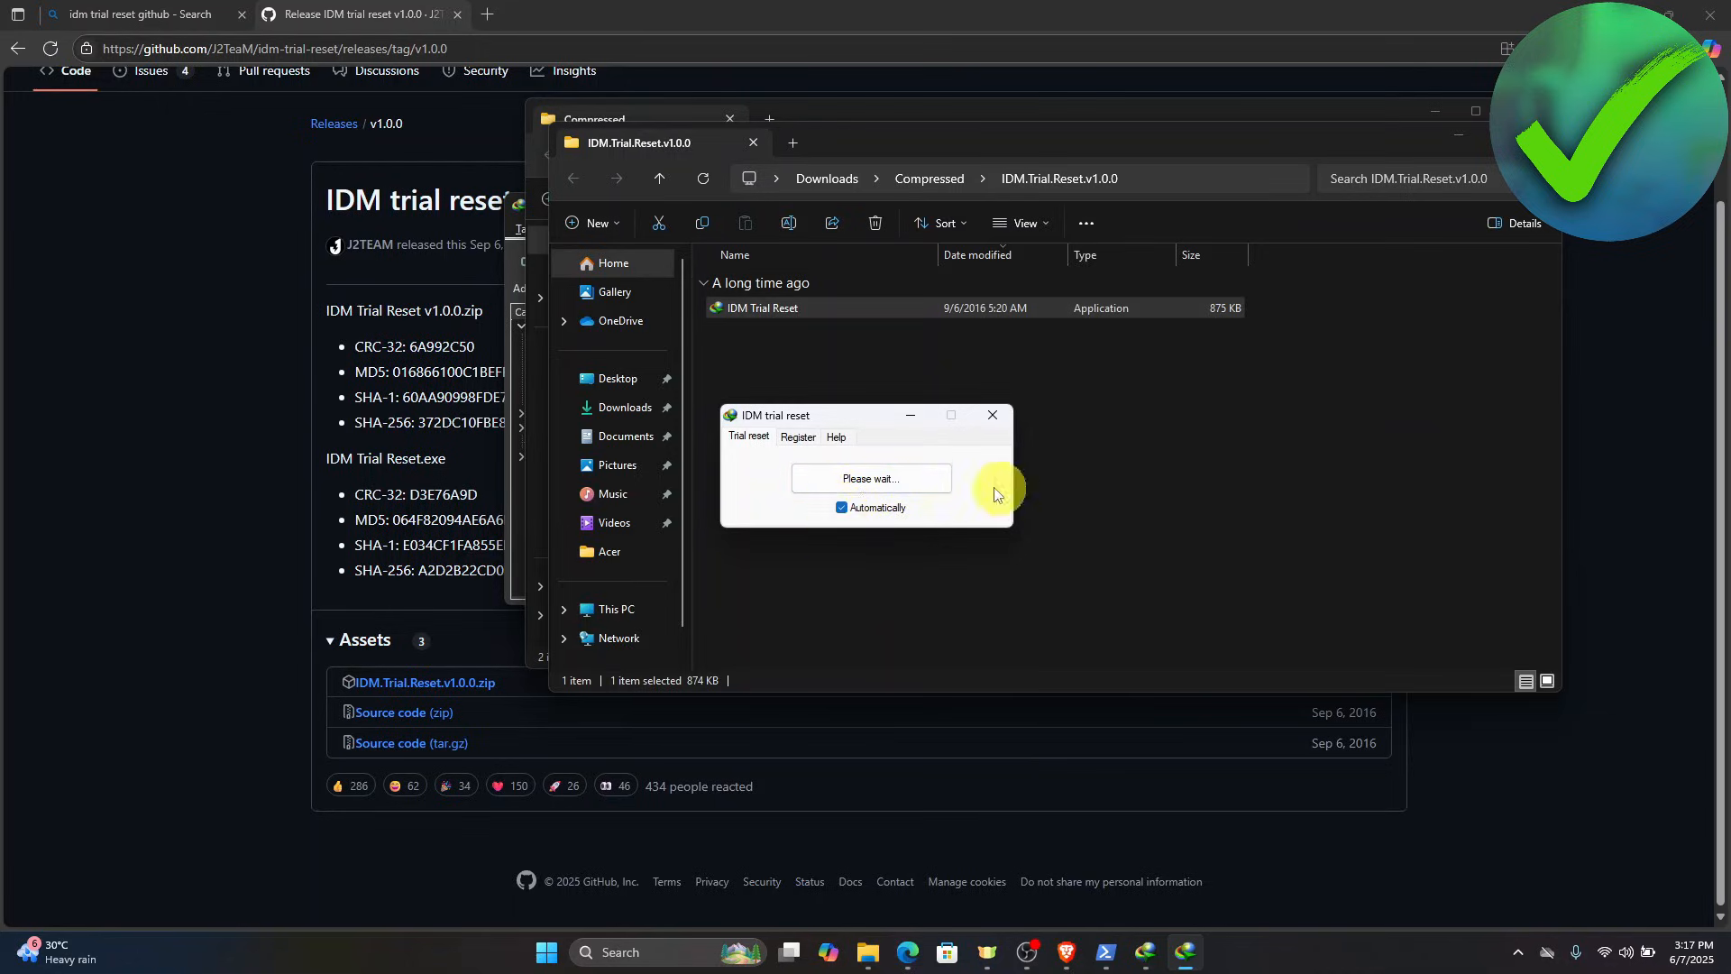